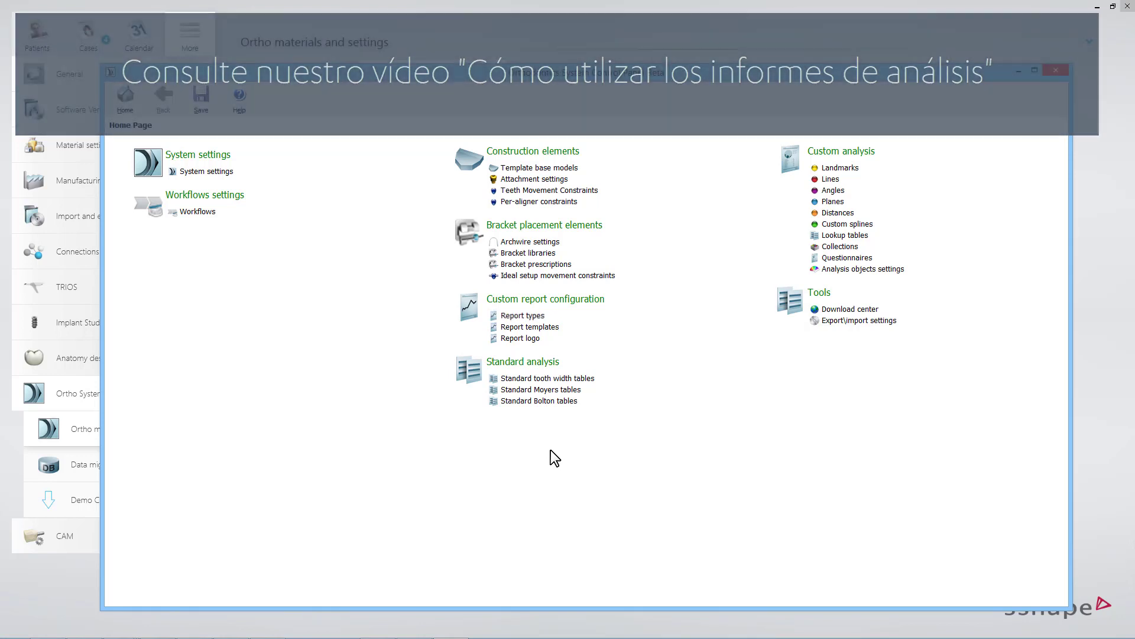
- Review the Analysis Reports type's included items down to IPR Report & Attachments
{"action": "left_click", "coordinate": [523, 315]}
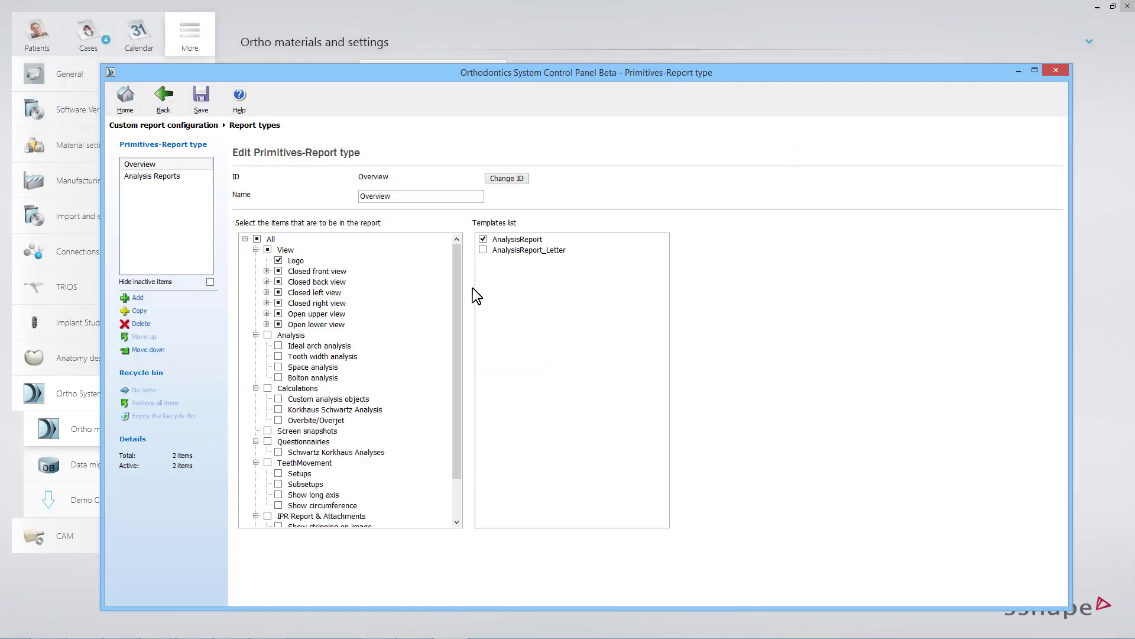
{"action": "left_click", "coordinate": [151, 177]}
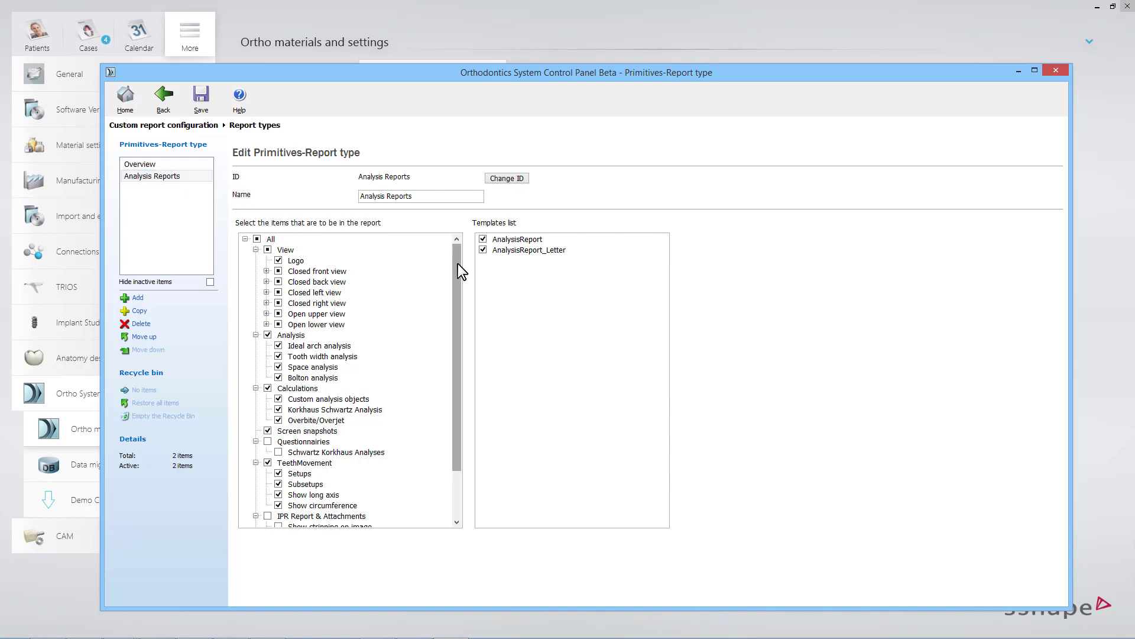
{"action": "scroll", "scroll_direction": "down", "scroll_amount": 3}
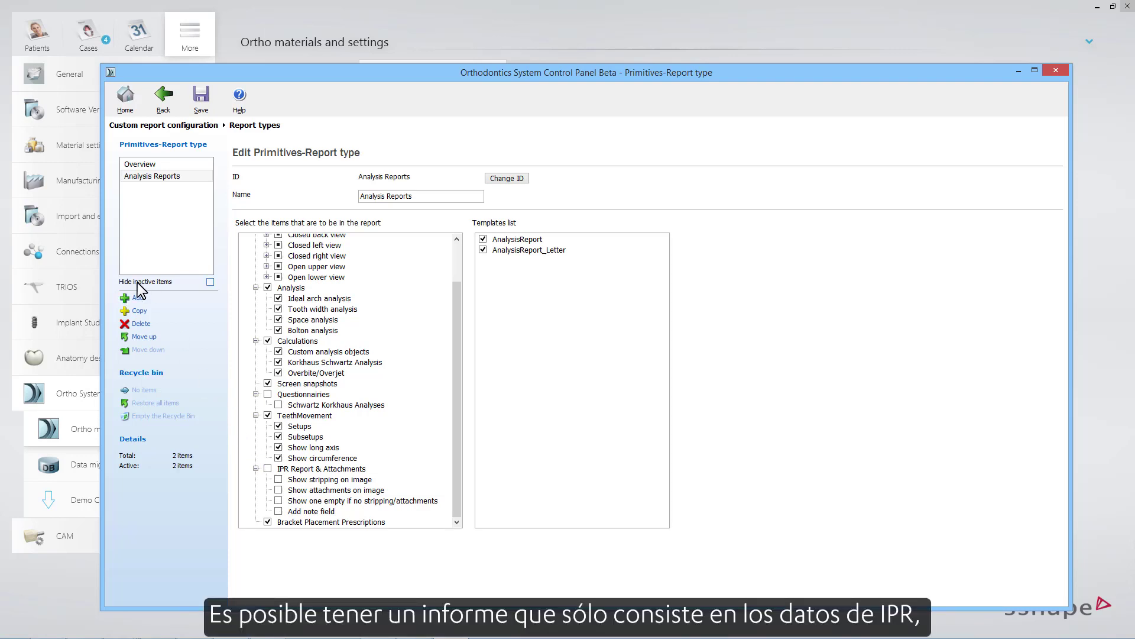
- Add a new report type with the ID 'IPR Report'
{"action": "left_click", "coordinate": [134, 298]}
{"action": "type", "text": "IPR Report"}
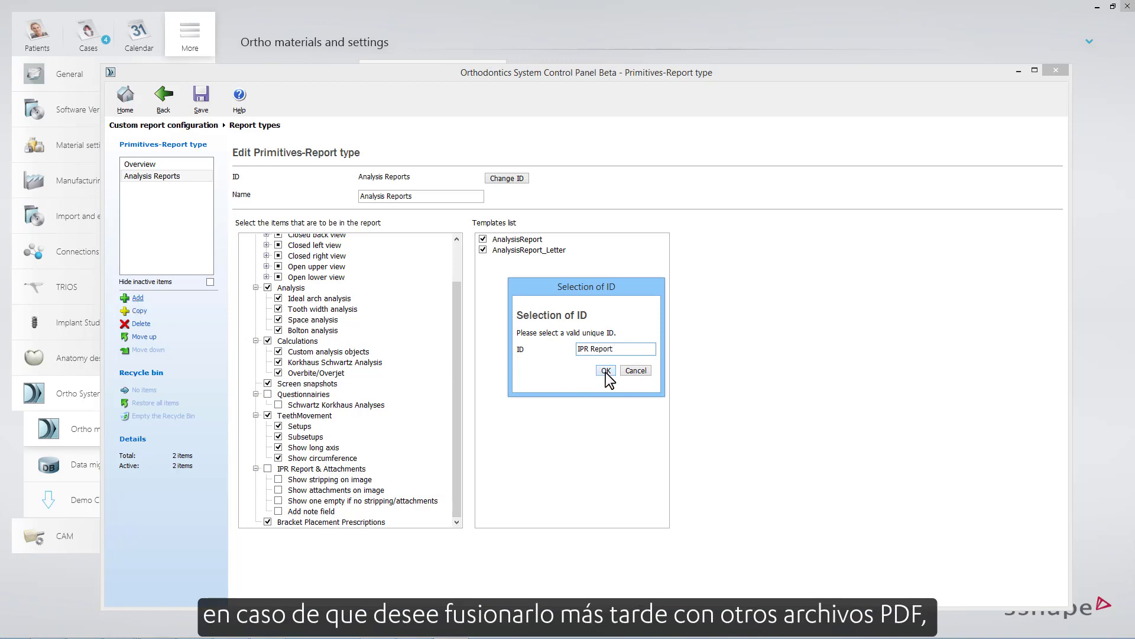
{"action": "left_click", "coordinate": [607, 370]}
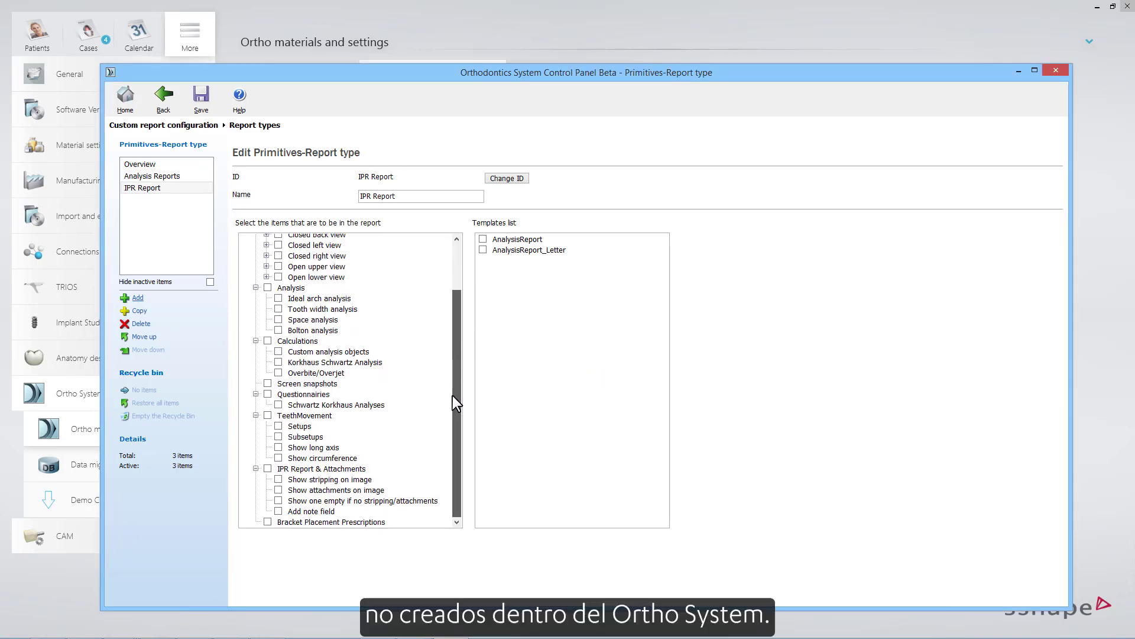
- Include only the IPR Report & Attachments items with the AnalysisReport template and save the type
{"action": "left_click", "coordinate": [267, 468]}
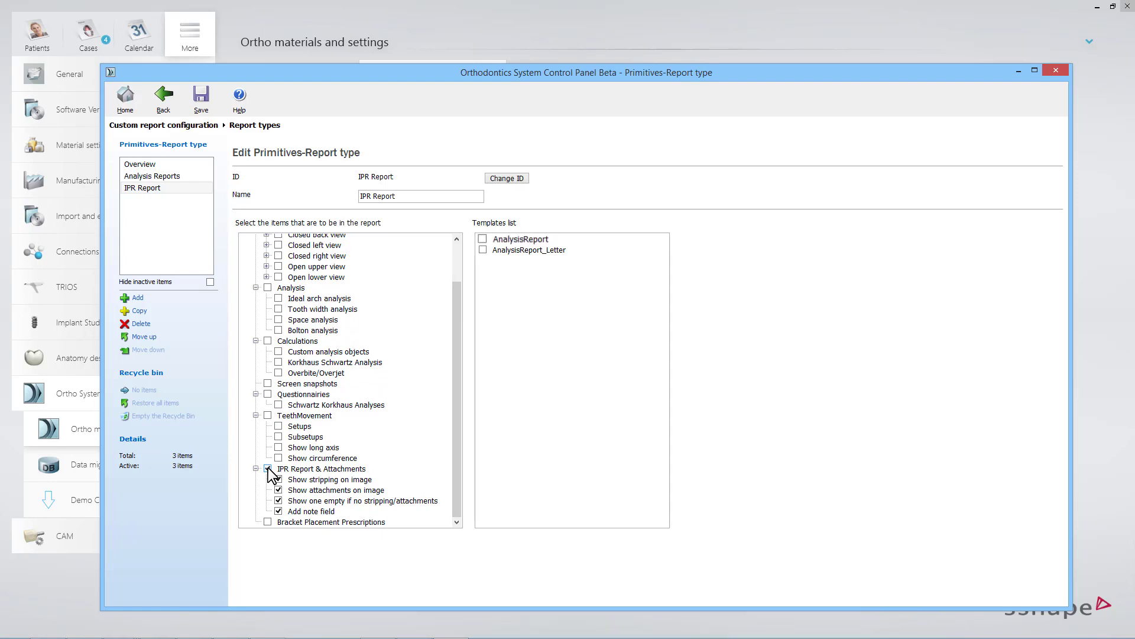
{"action": "left_click", "coordinate": [267, 468]}
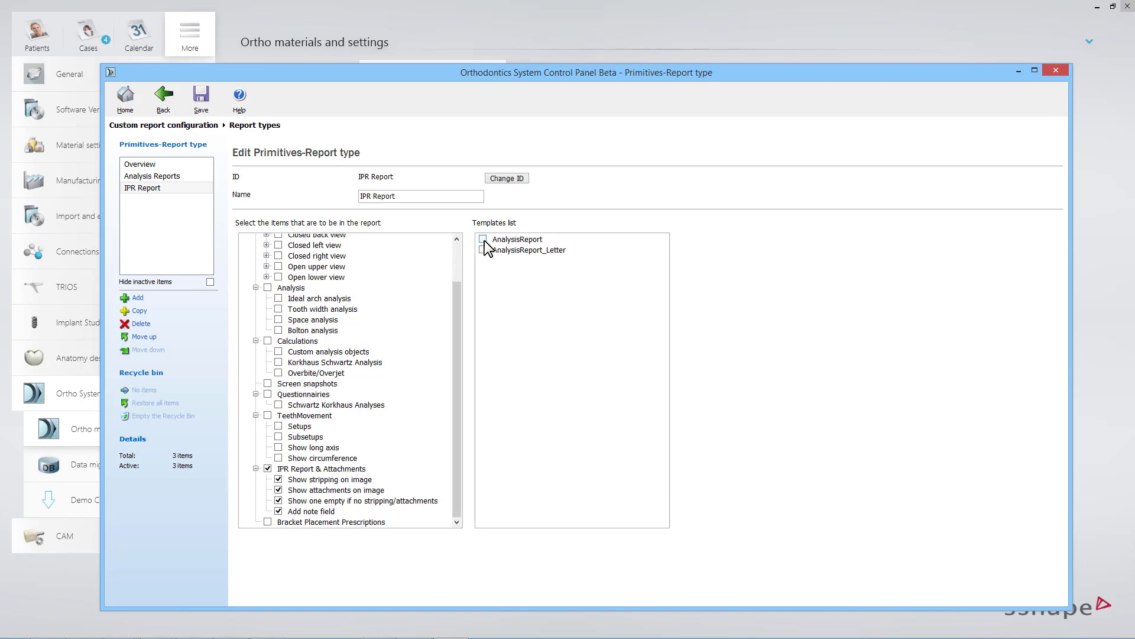
{"action": "left_click", "coordinate": [483, 239]}
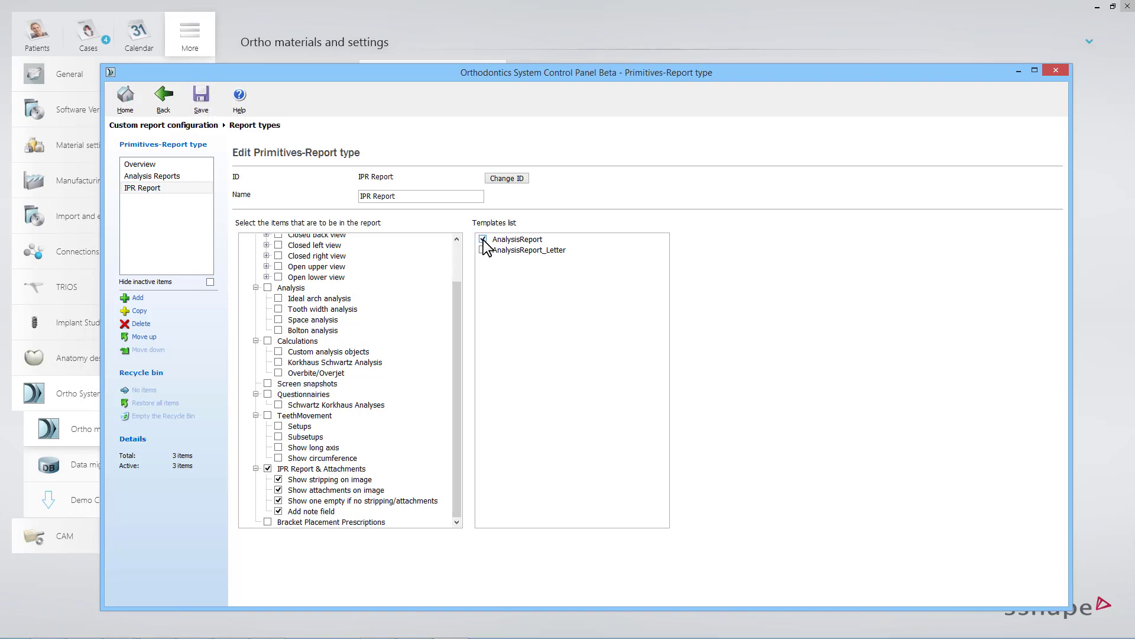
{"action": "left_click", "coordinate": [200, 95]}
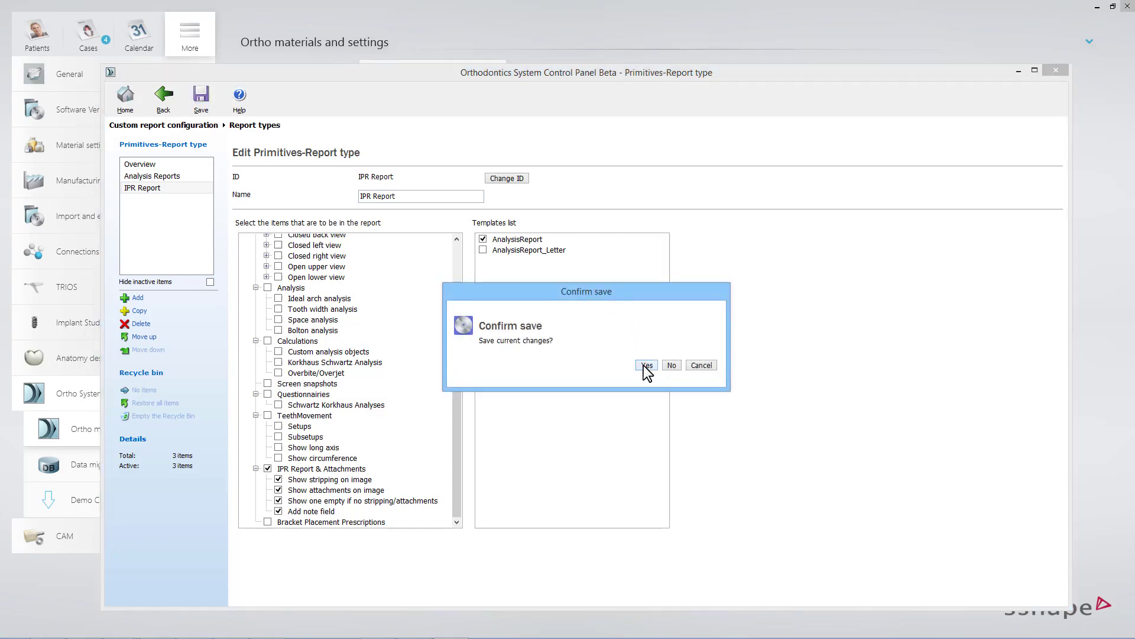
{"action": "left_click", "coordinate": [646, 364]}
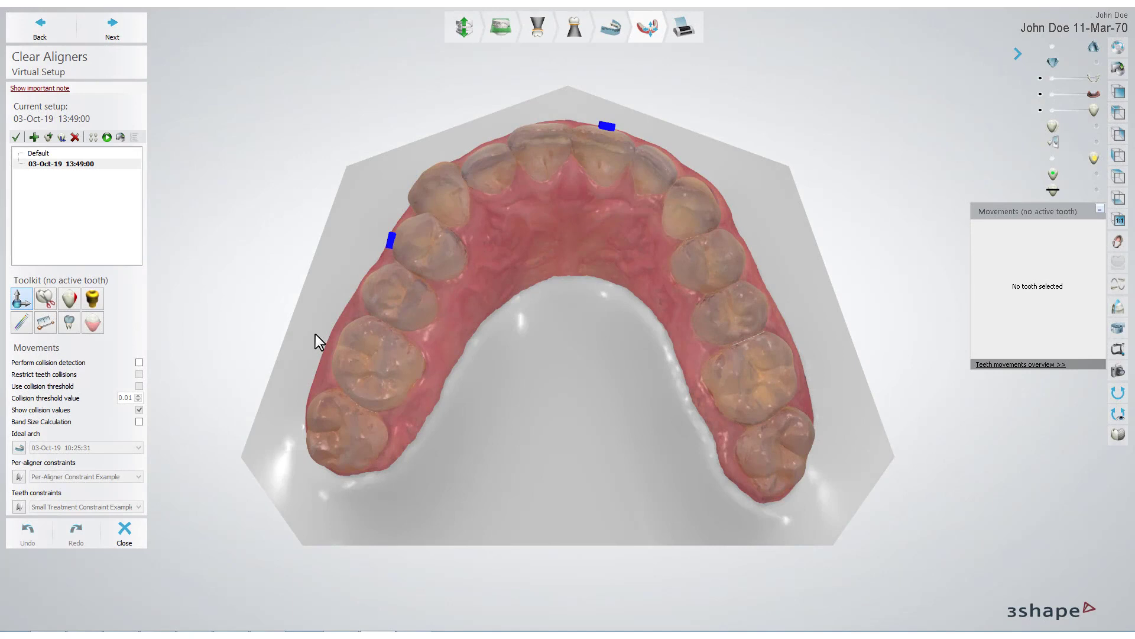
{"action": "mouse_move", "coordinate": [311, 340]}
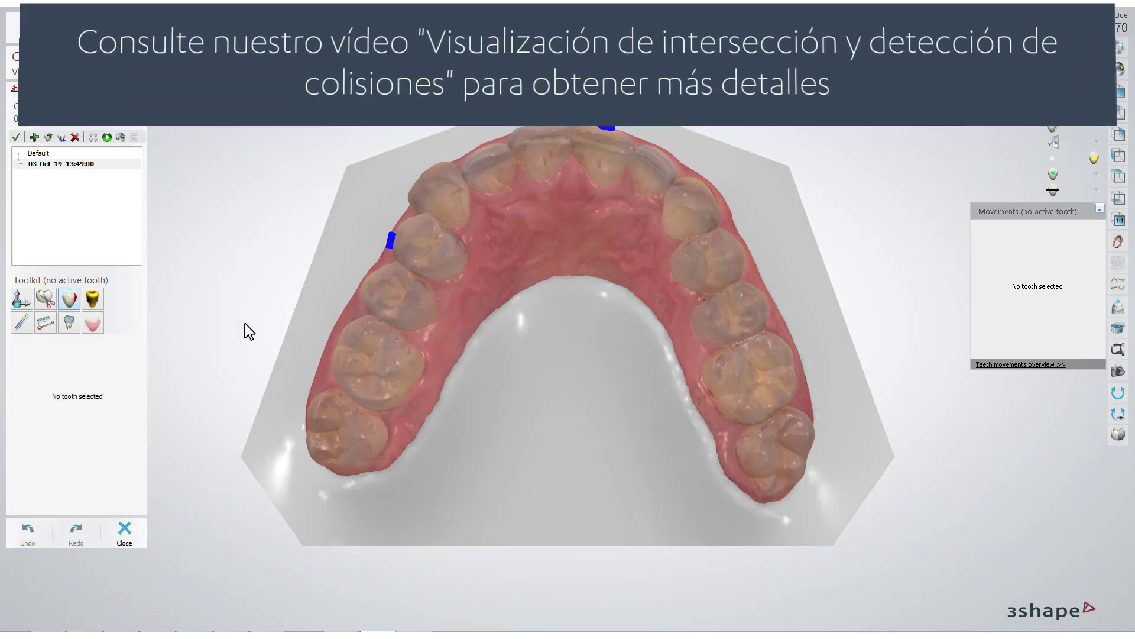
- Inspect tooth 16's stripping values, then advance the Clear Aligners case to the Review step
{"action": "left_click", "coordinate": [379, 363]}
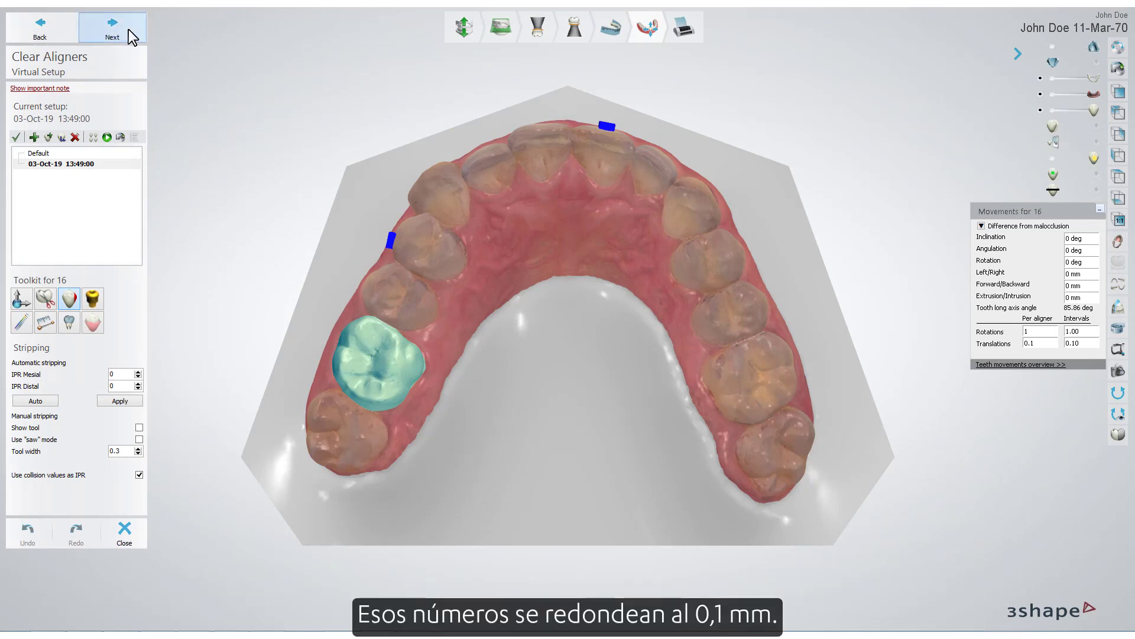
{"action": "left_click", "coordinate": [112, 24]}
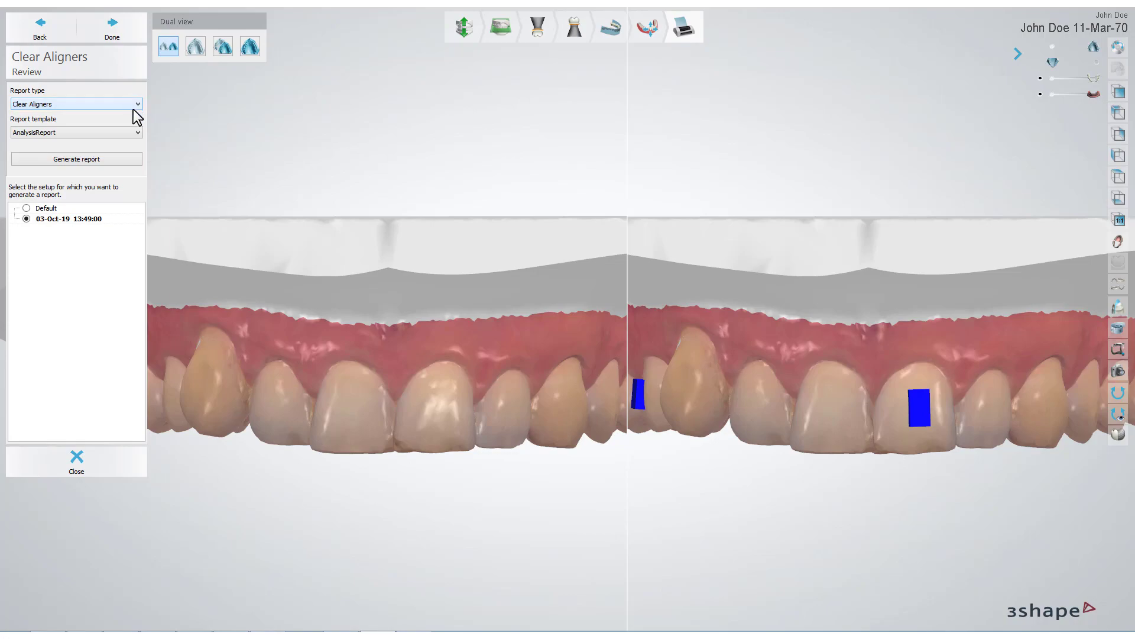
- Generate the Clear Aligners report and show its IPR Report & Attachments page with stripping values
{"action": "left_click", "coordinate": [76, 159]}
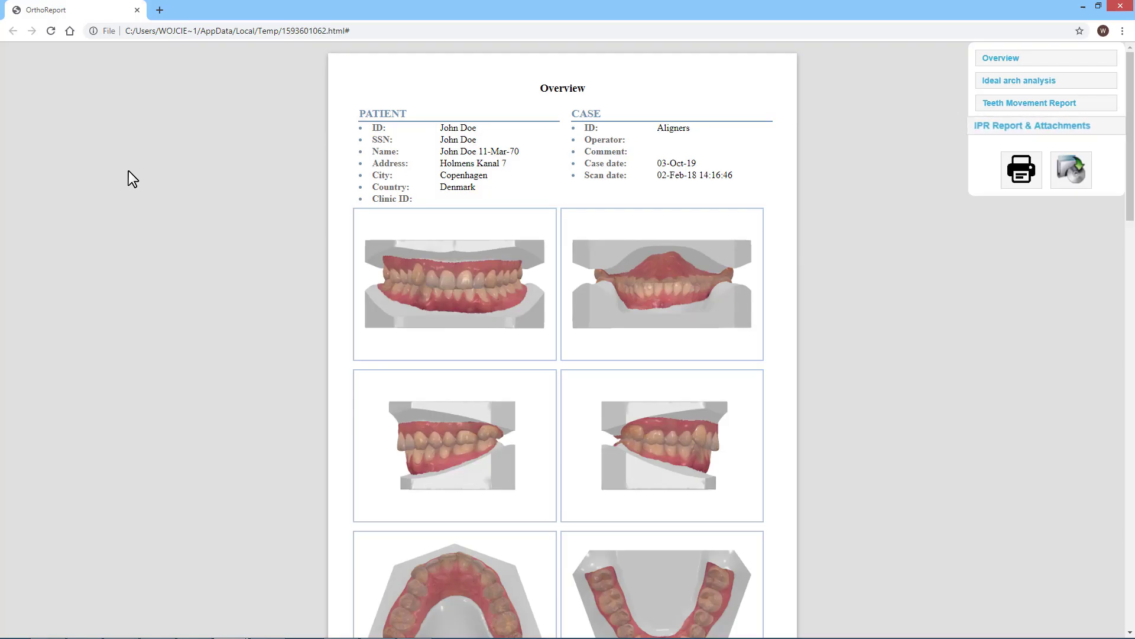
{"action": "left_click", "coordinate": [1033, 125]}
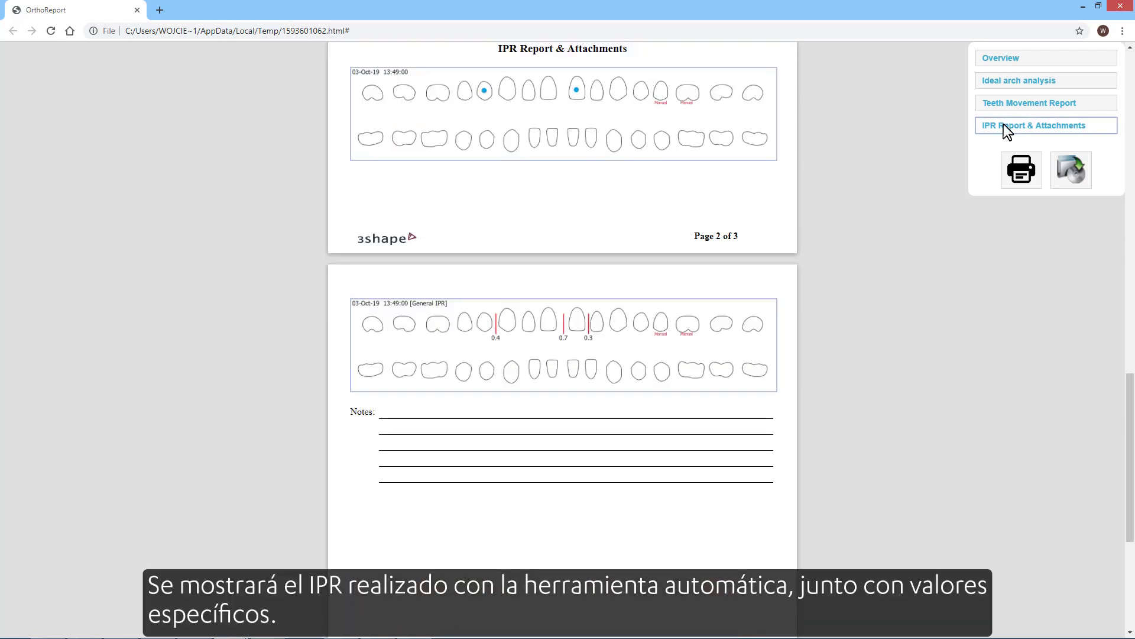